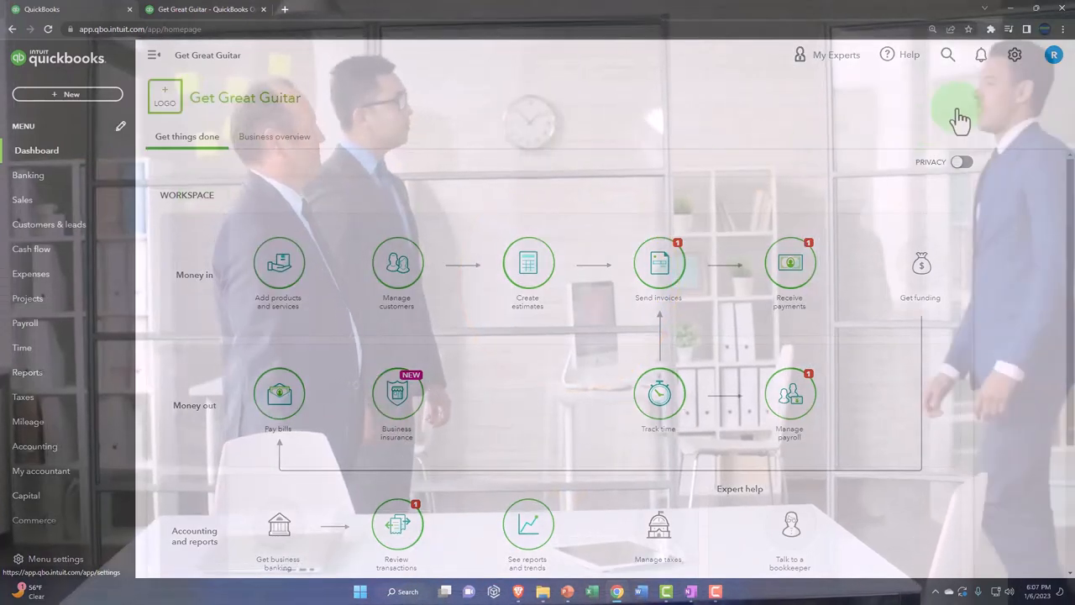
Step: Open the gear settings menu from the QuickBooks dashboard
left_click(1015, 54)
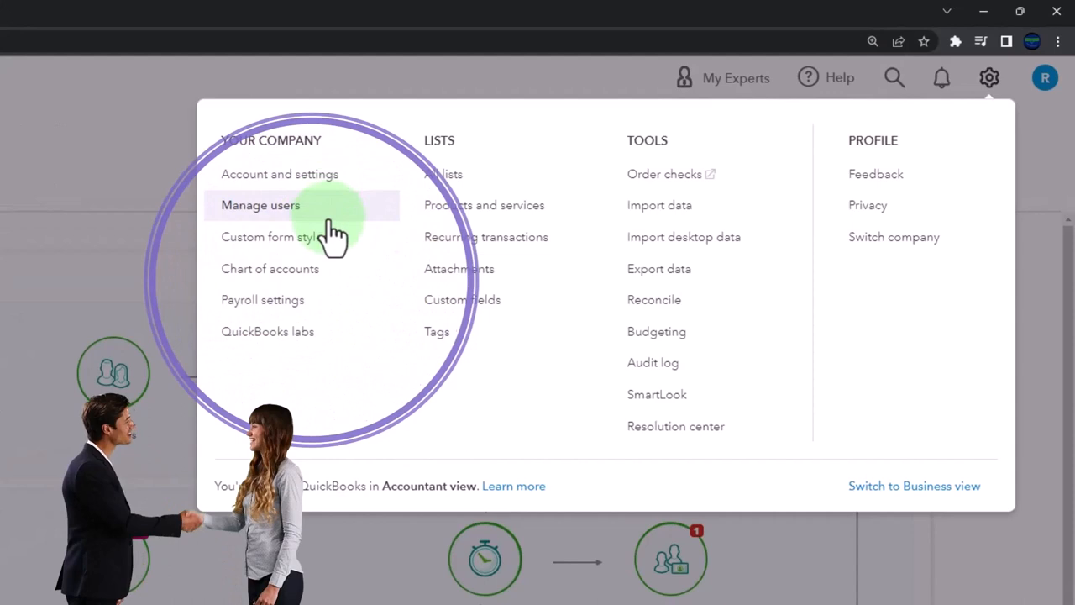
mouse_move(345, 265)
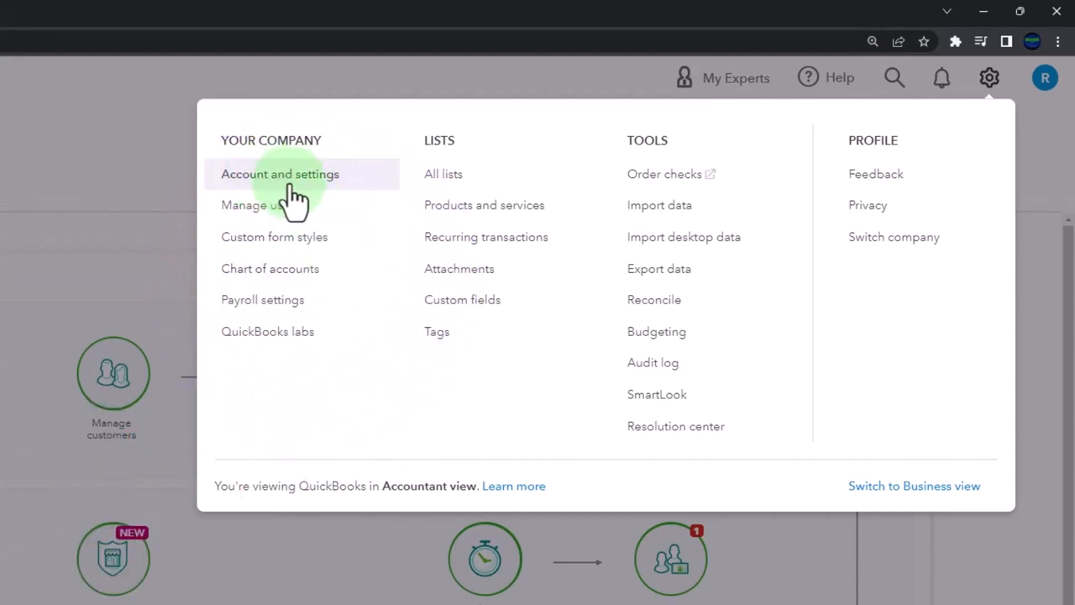
Step: Upload the cartoon character image as the company logo in Account and settings
left_click(280, 174)
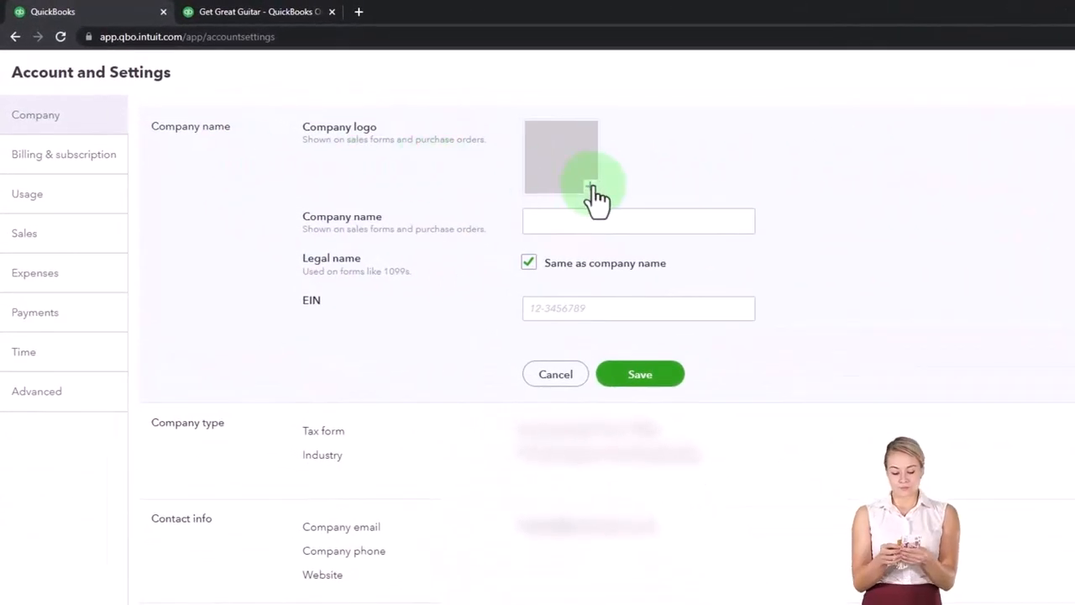
left_click(561, 156)
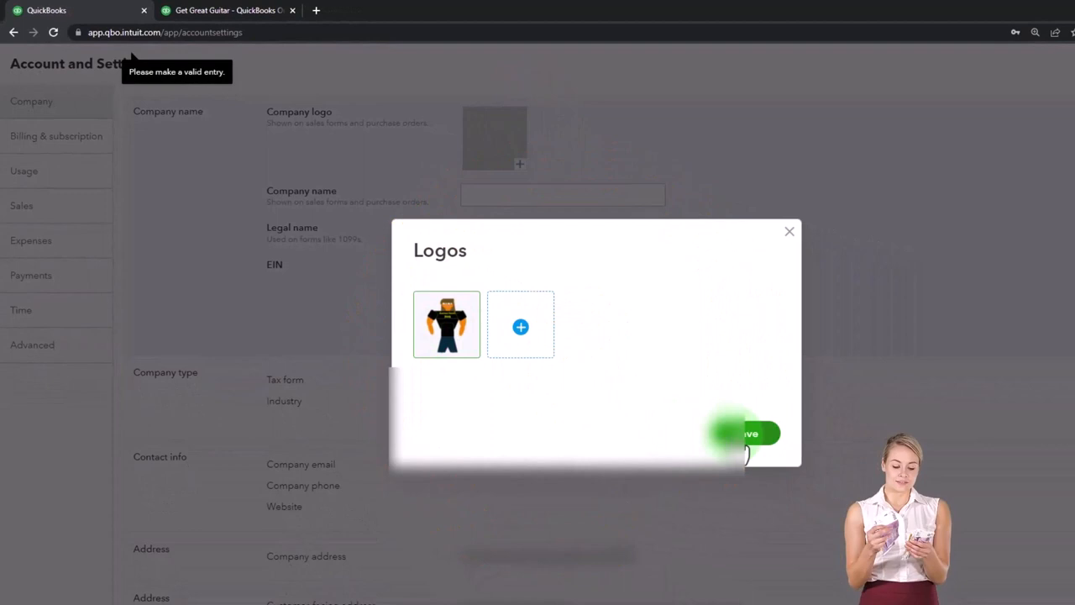
left_click(745, 433)
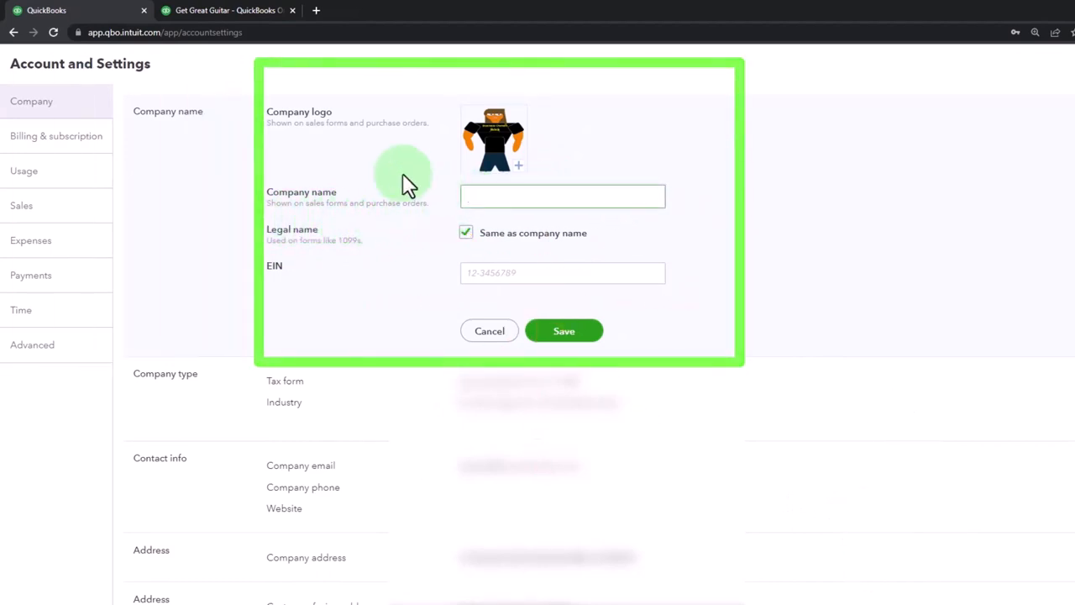
type("Get Great Guitars")
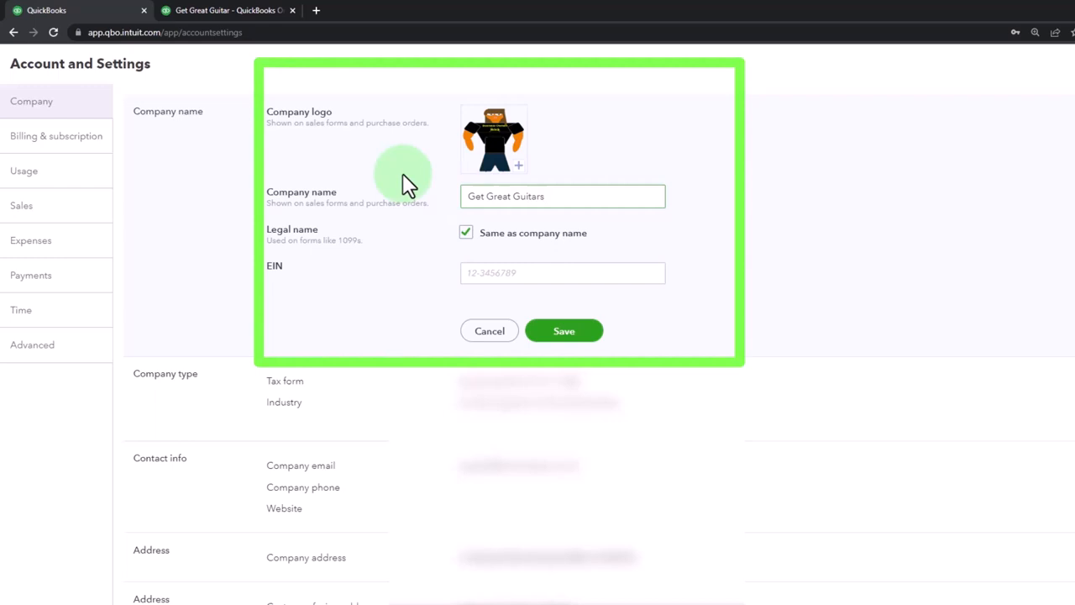
mouse_move(336, 235)
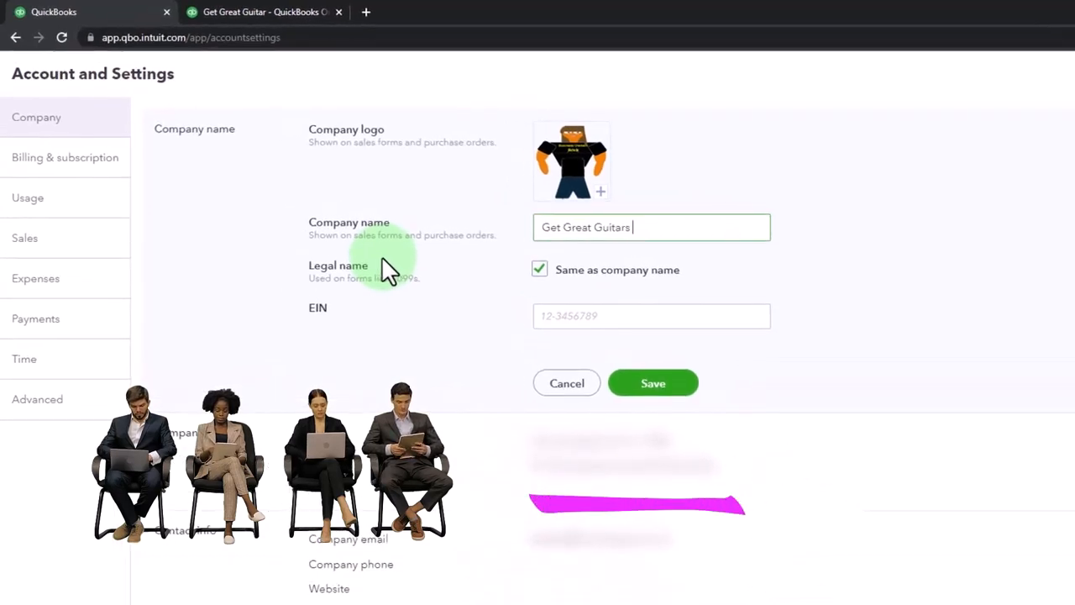
mouse_move(432, 256)
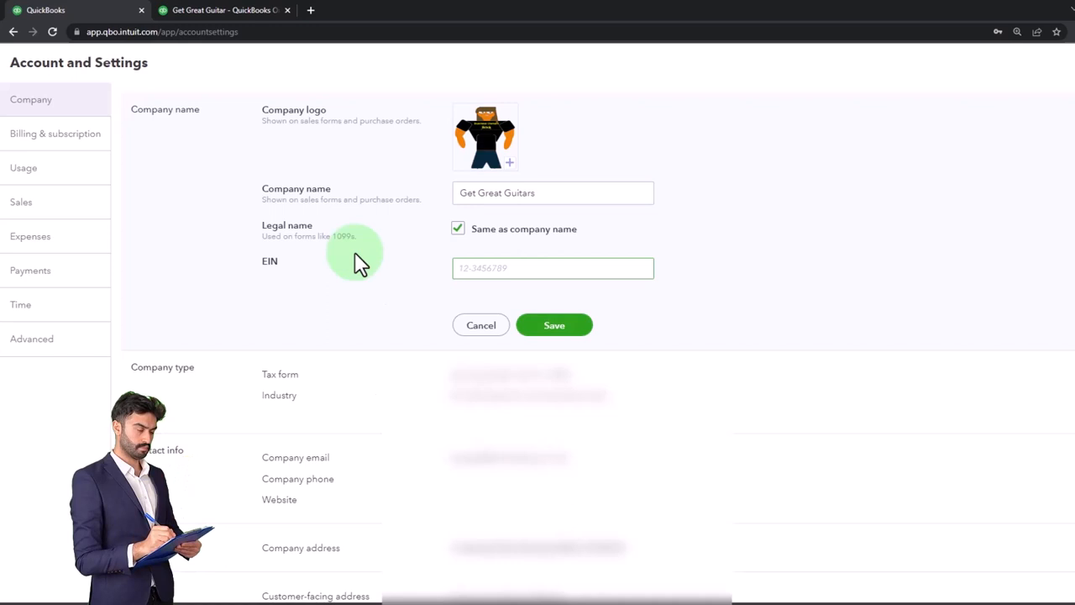
left_click(553, 268)
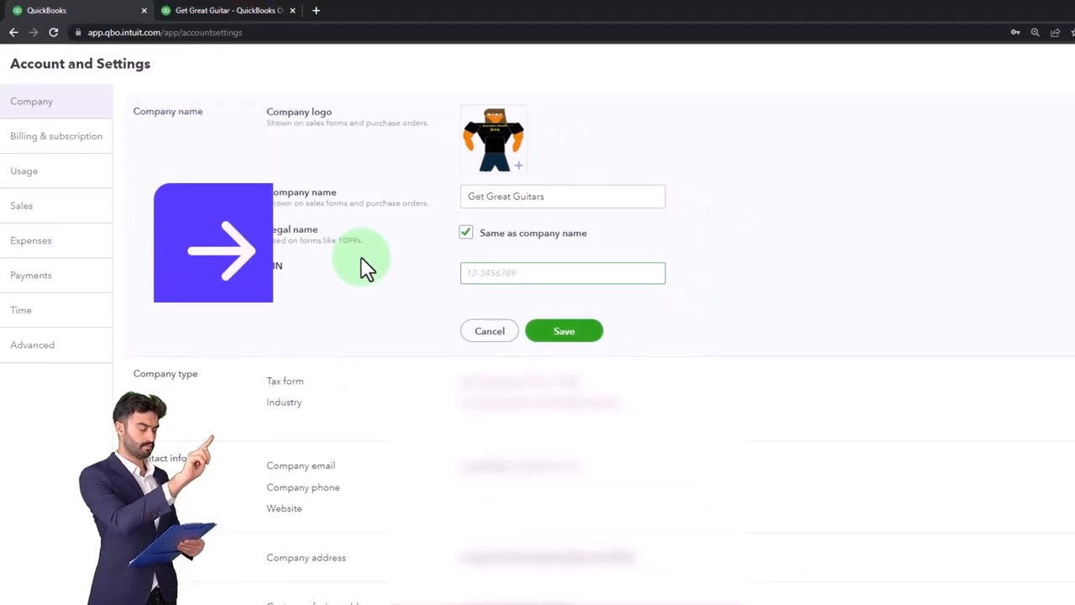
type("95-4574657")
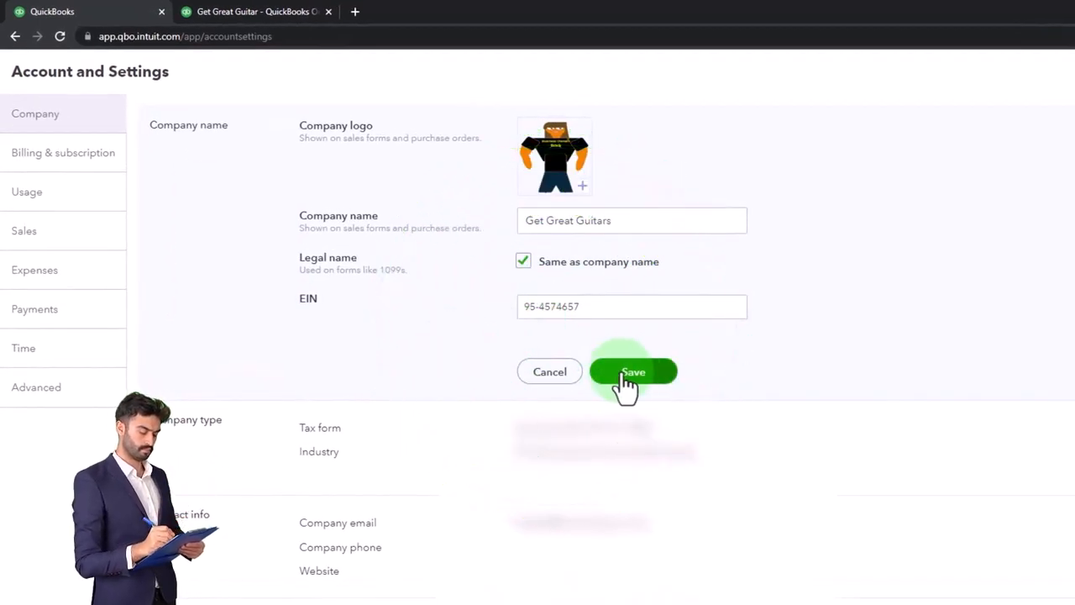
left_click(633, 371)
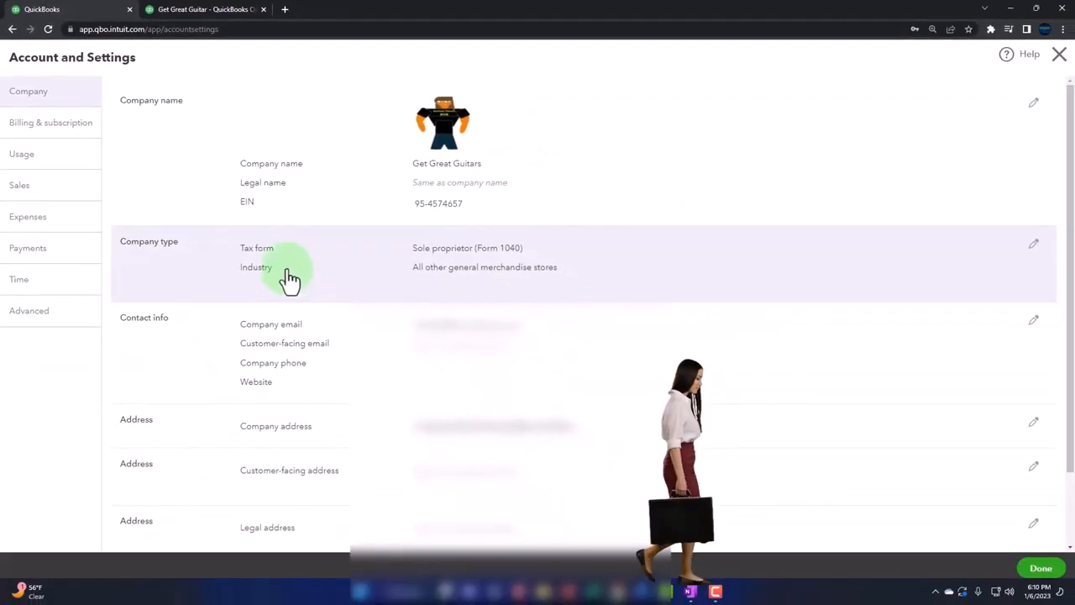
mouse_move(397, 269)
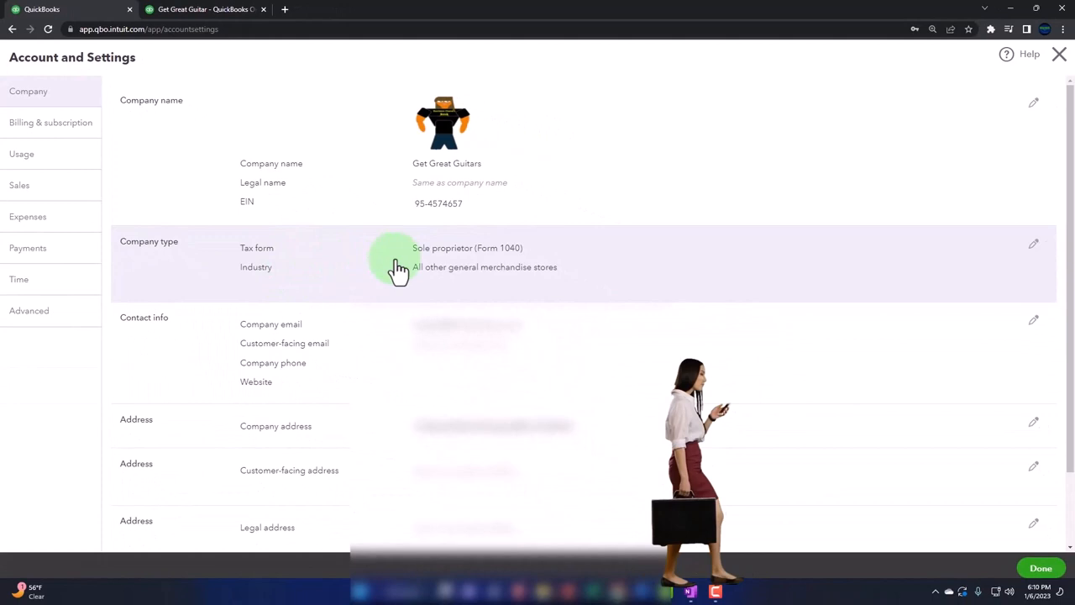
Step: Set the company tax form to Sole proprietor (Form 1040) and save
left_click(1033, 243)
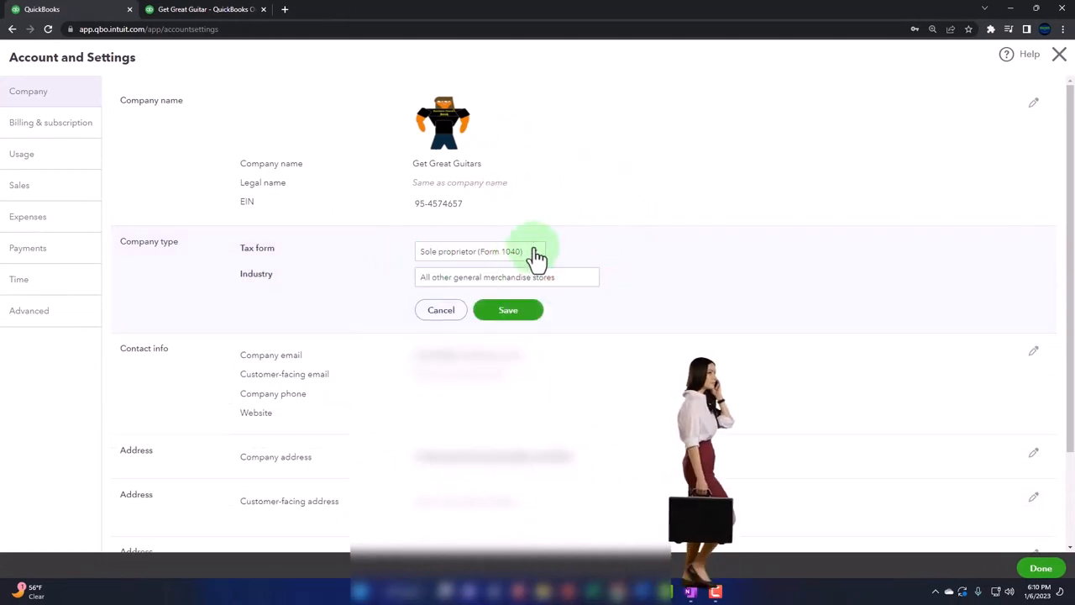
left_click(505, 252)
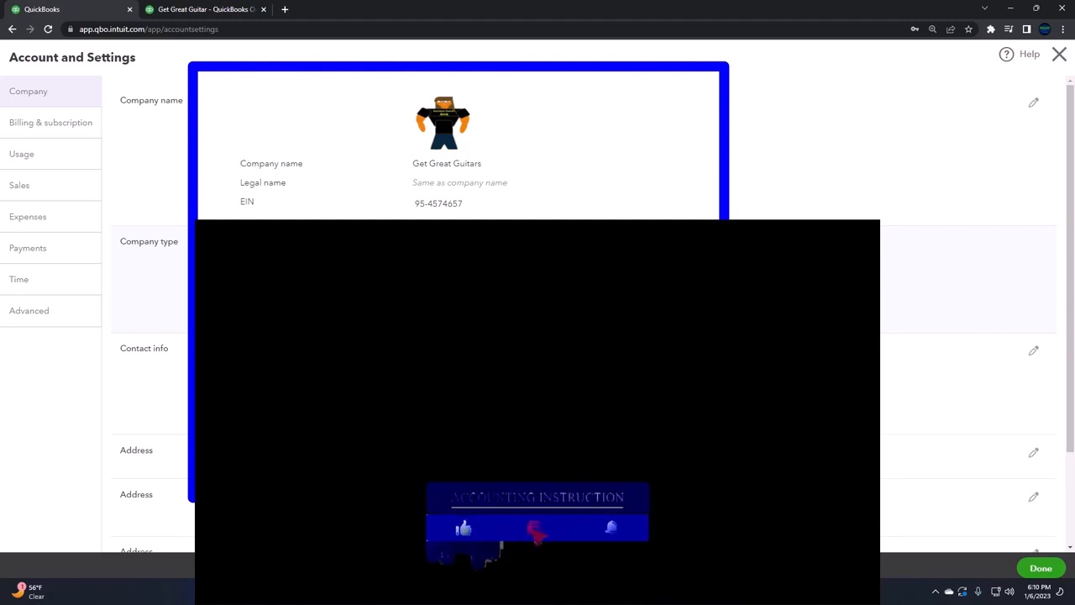
left_click(533, 251)
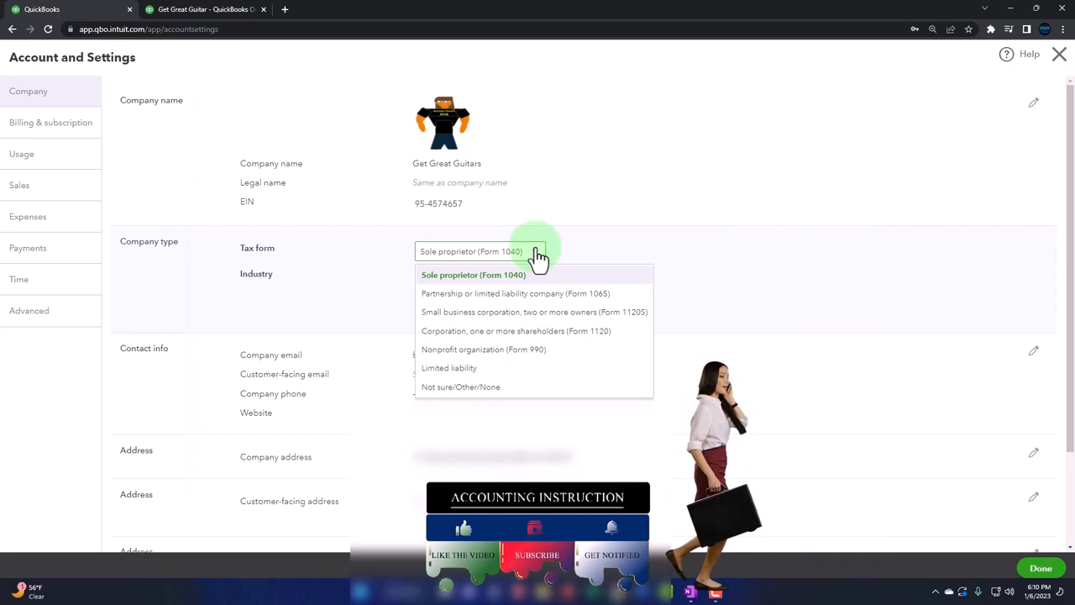
left_click(473, 274)
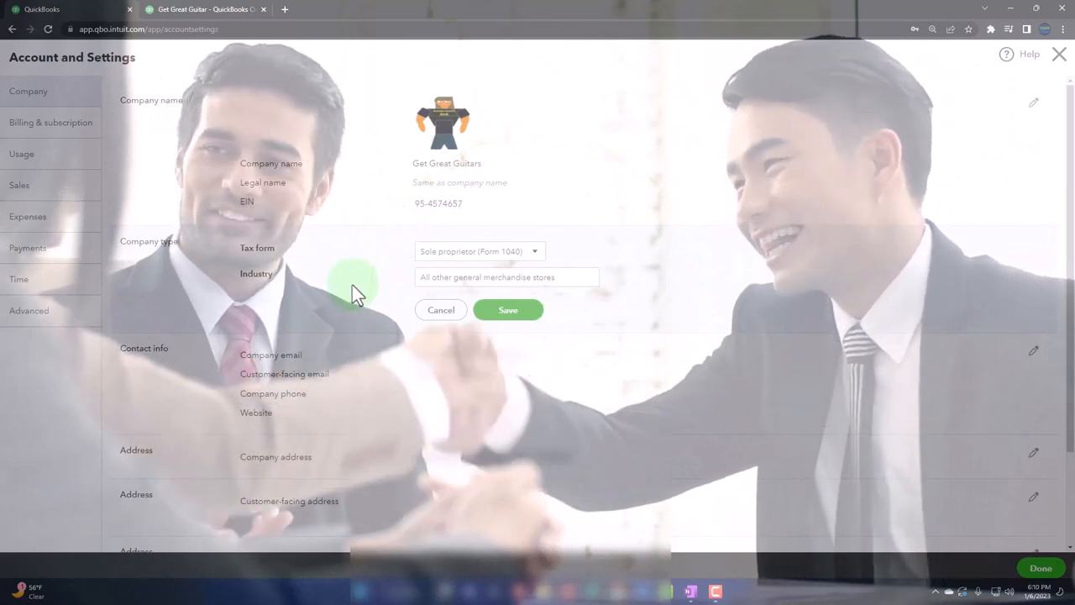
left_click(507, 309)
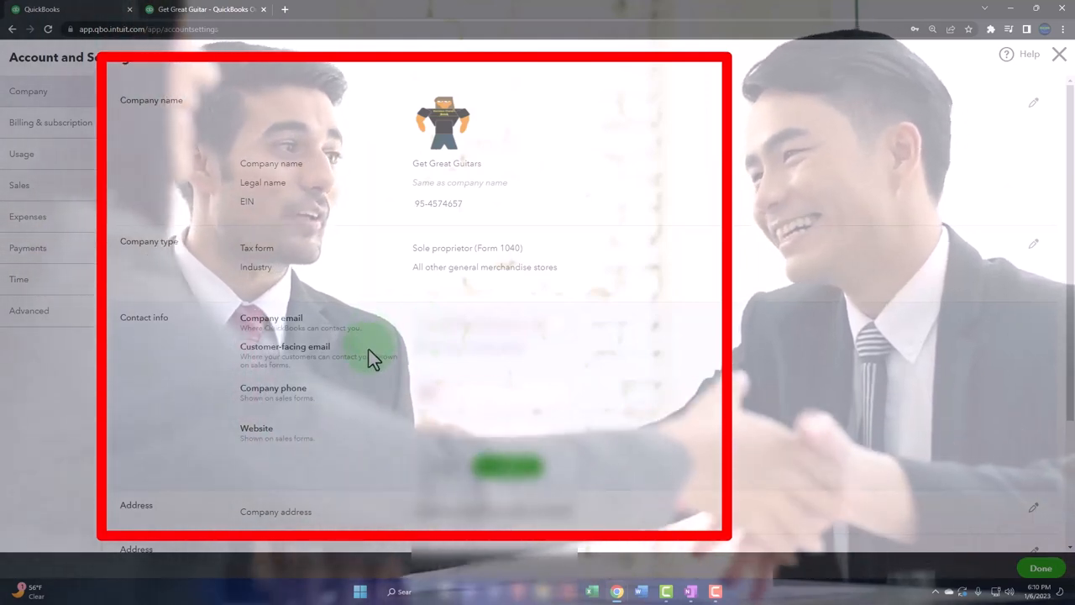
Step: Scroll down to the contact info section
scroll("down", 3)
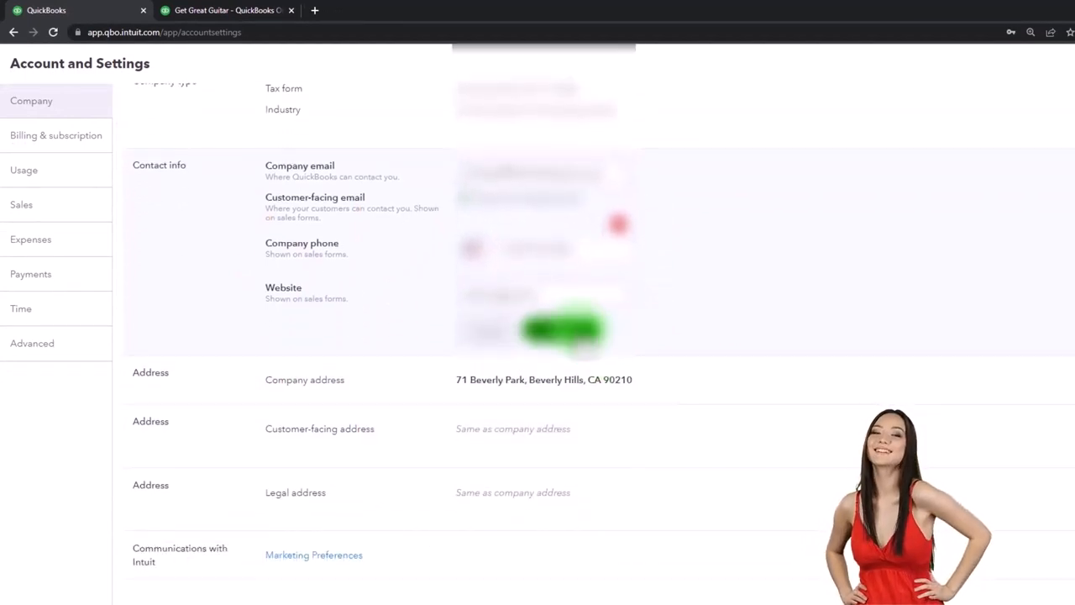
Step: Save 71 Beverly Park, Beverly Hills, CA 90210 as the company address
scroll("up", 3)
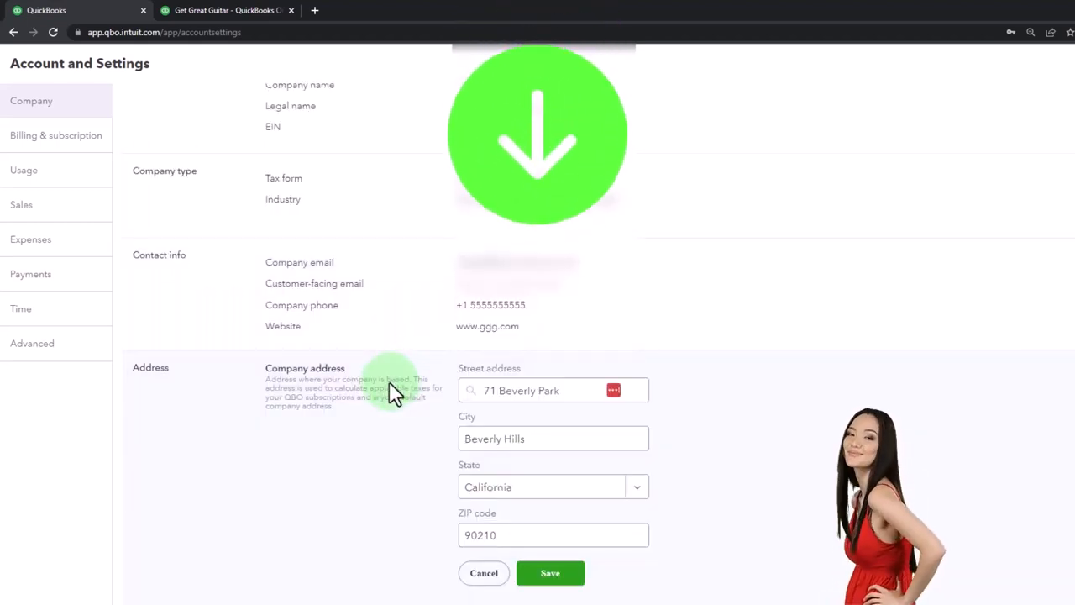
scroll("down", 3)
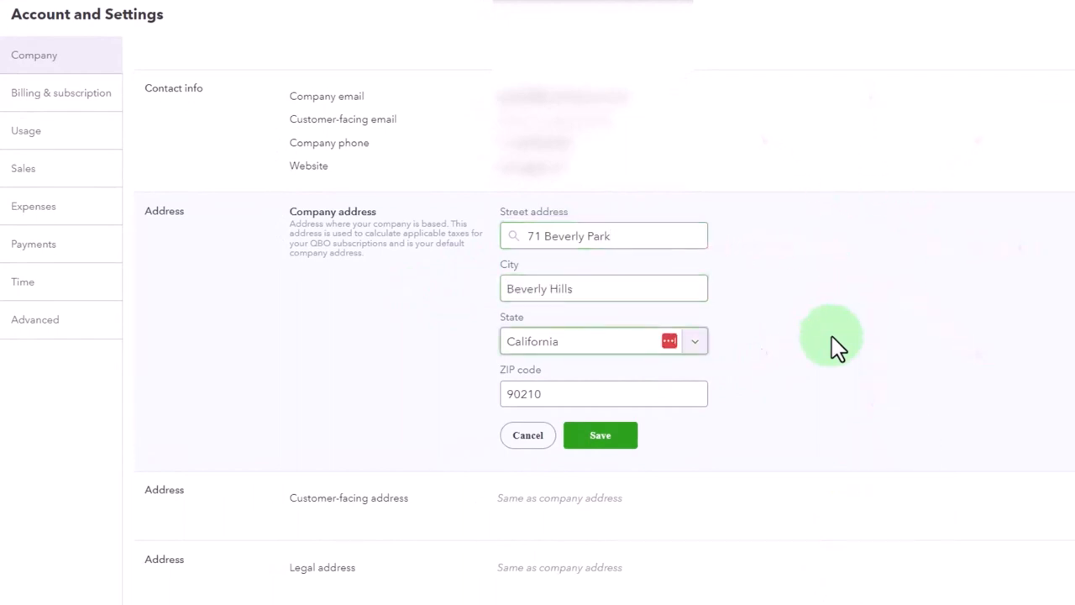
left_click(603, 393)
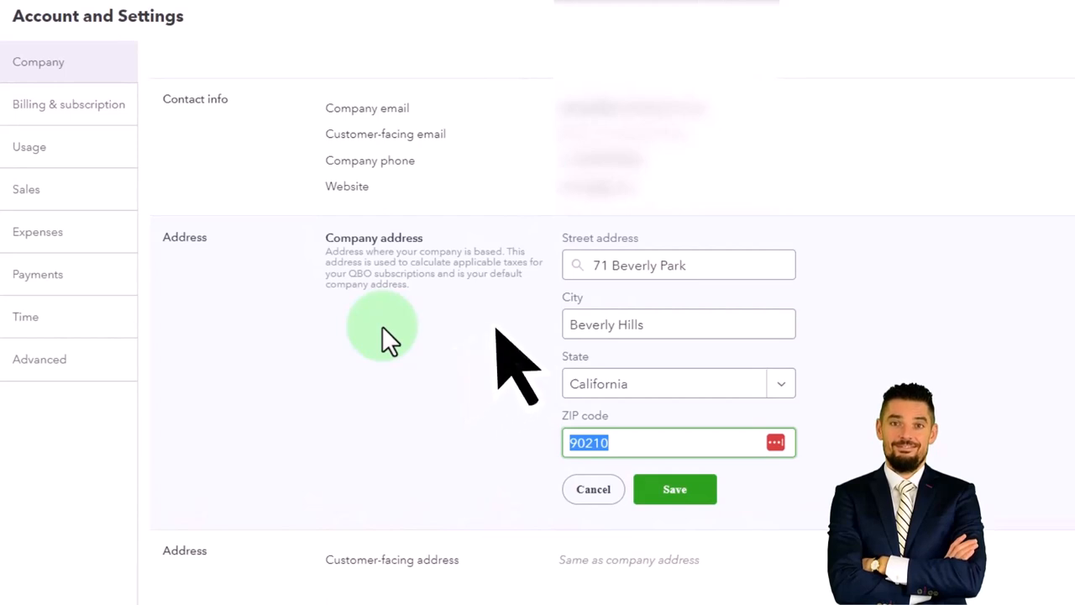
mouse_move(626, 227)
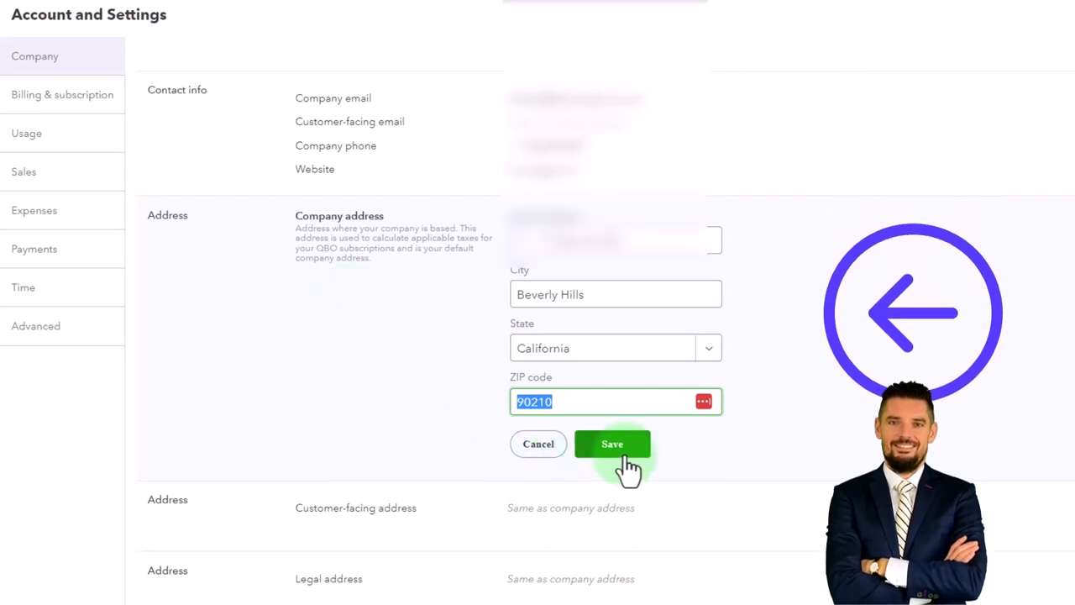
left_click(611, 443)
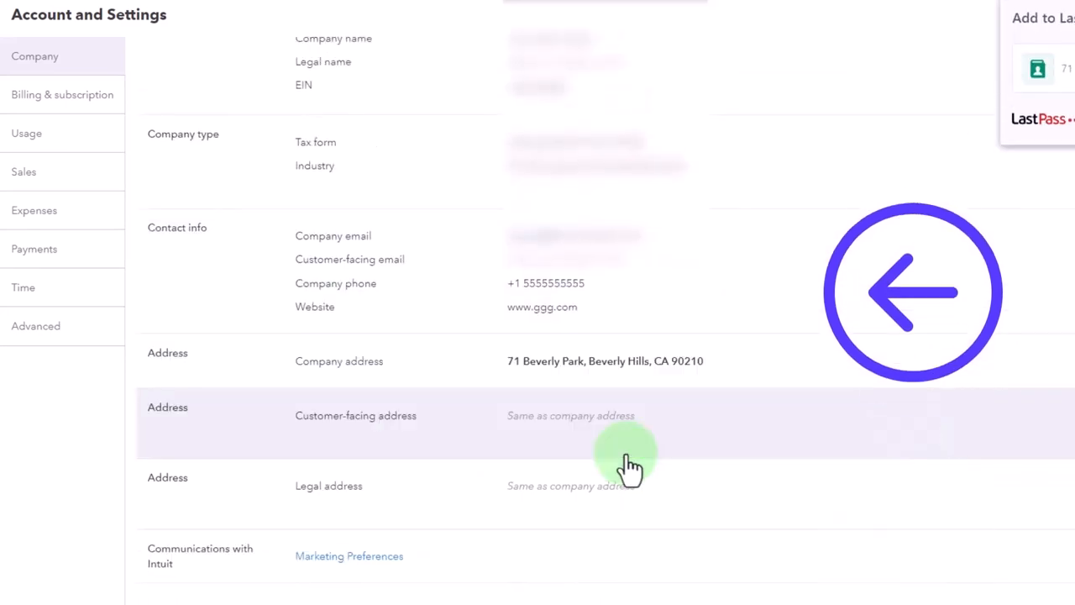
mouse_move(340, 382)
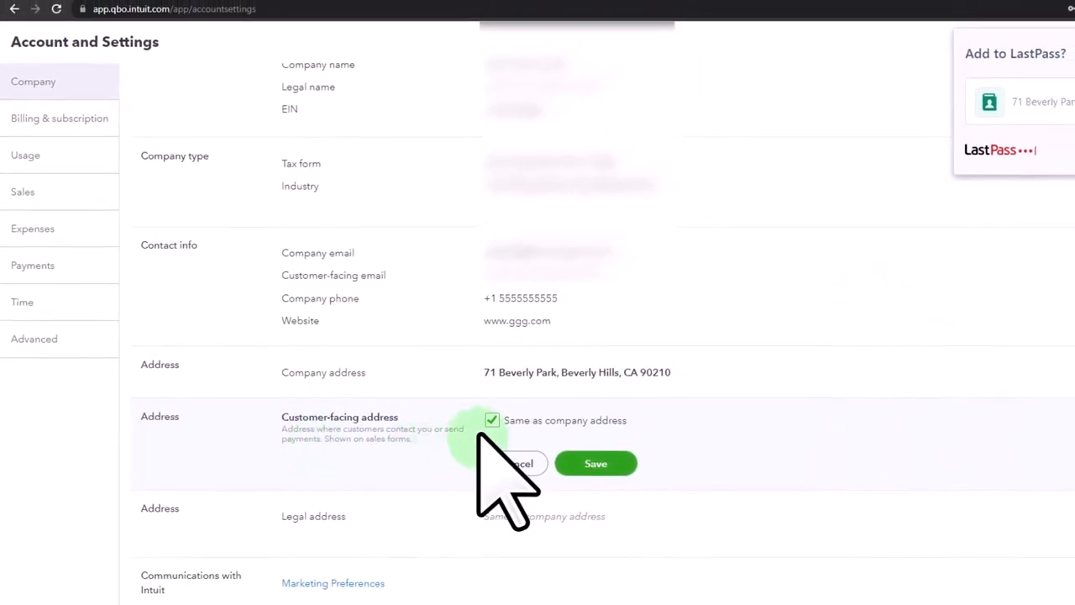
mouse_move(457, 441)
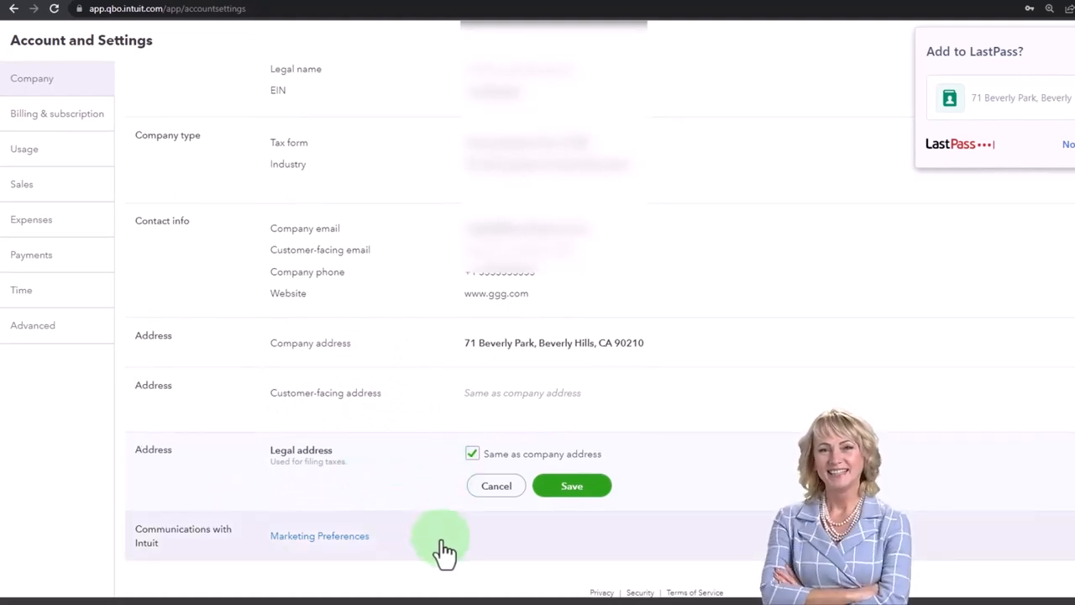
Step: Save the legal address as same as company address and close Account and Settings
left_click(572, 485)
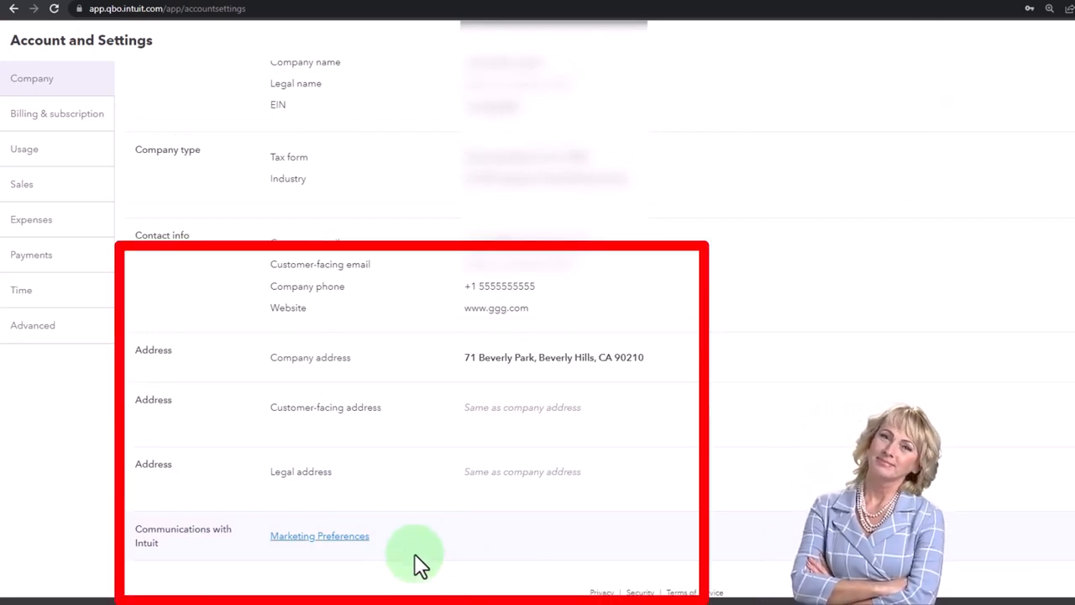
mouse_move(391, 554)
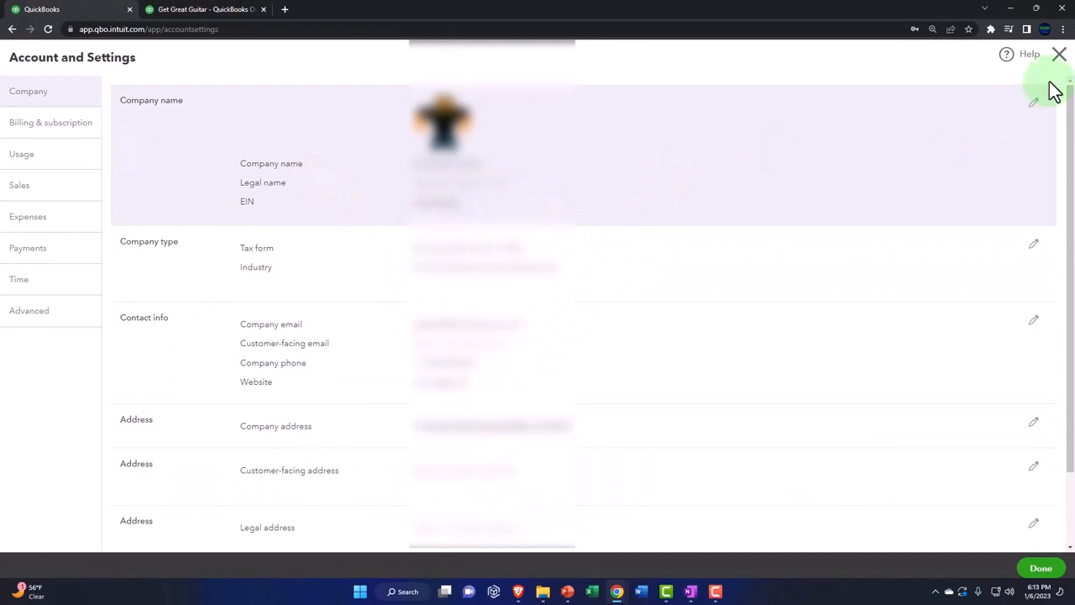
left_click(1059, 54)
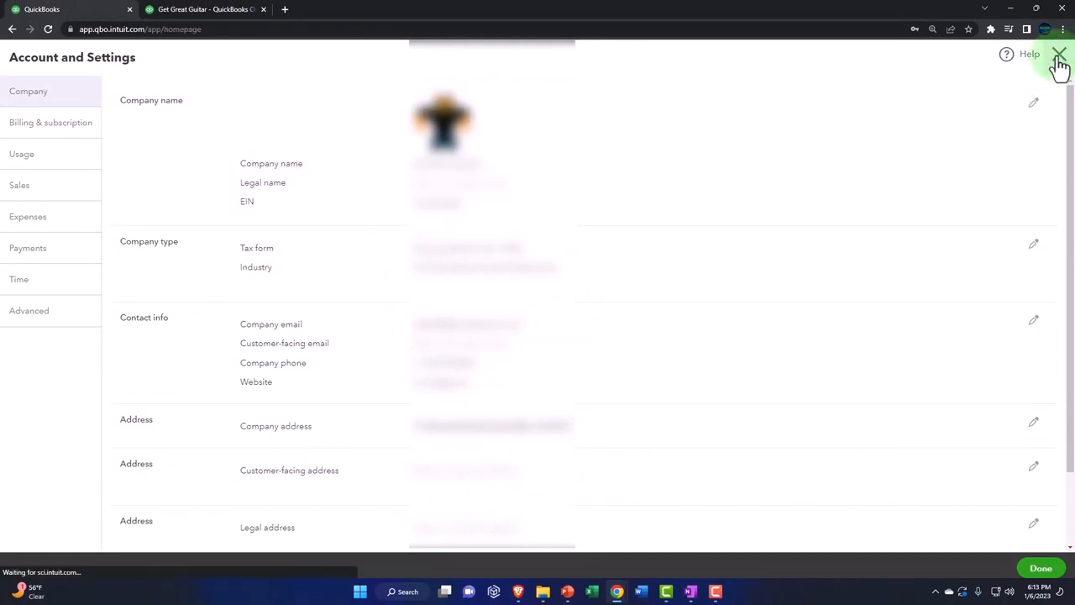